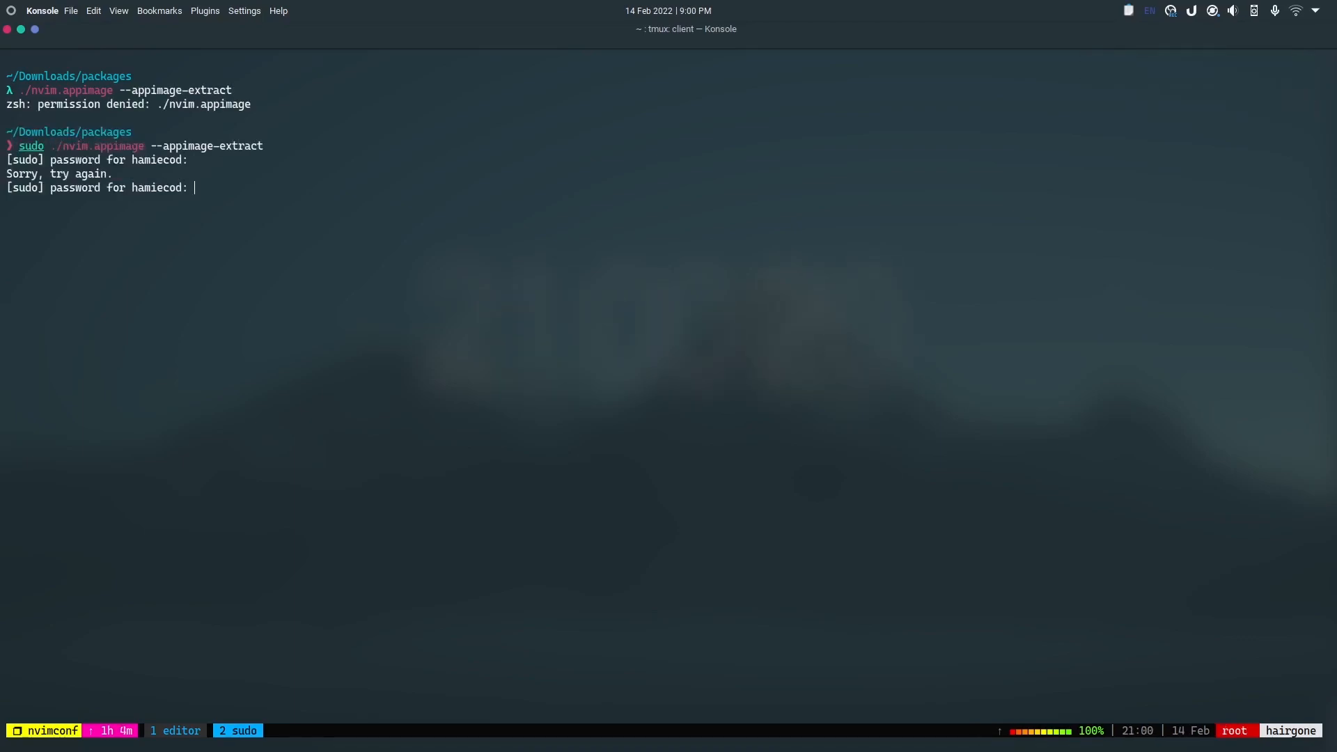
# Submit the sudo password to run ./nvim.appimage --appimage-extract with administrator rights.
pyautogui.press('Return')
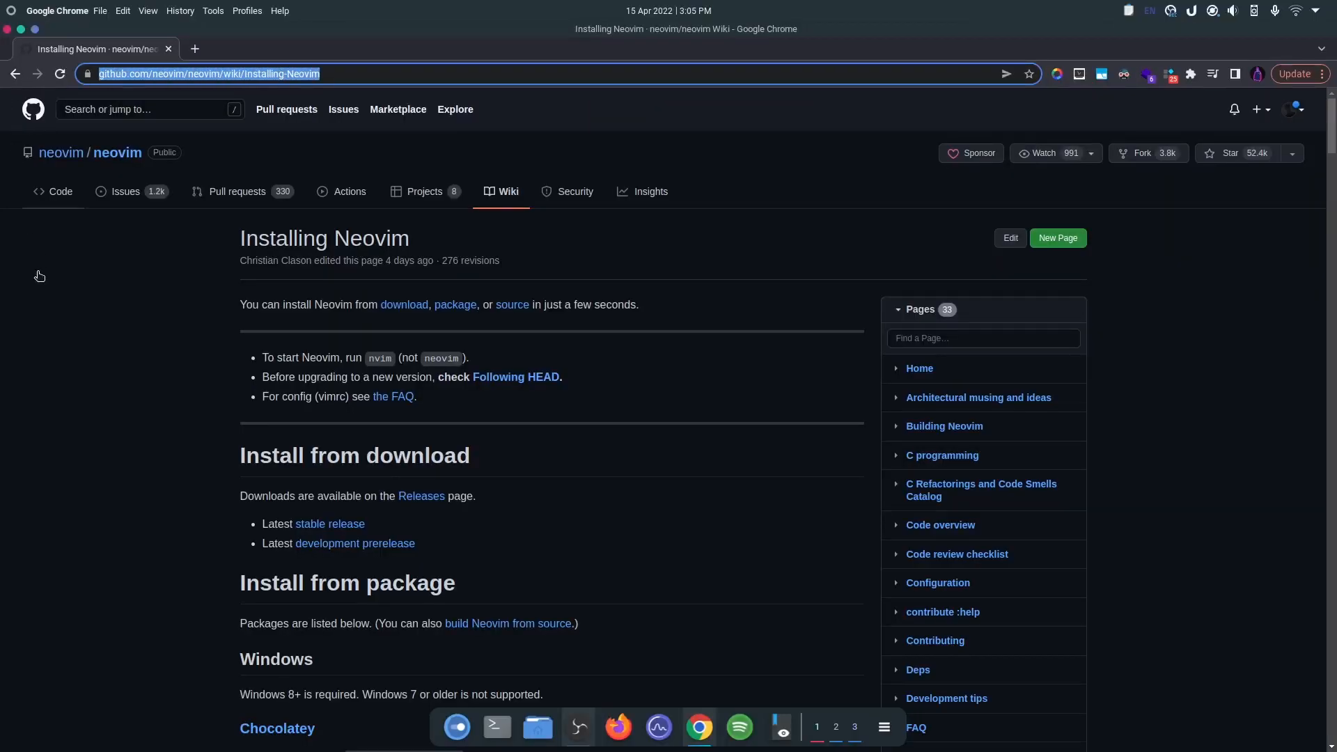
# Read down the Installing Neovim wiki page to the Linux AppImage instructions.
pyautogui.scroll(-3)
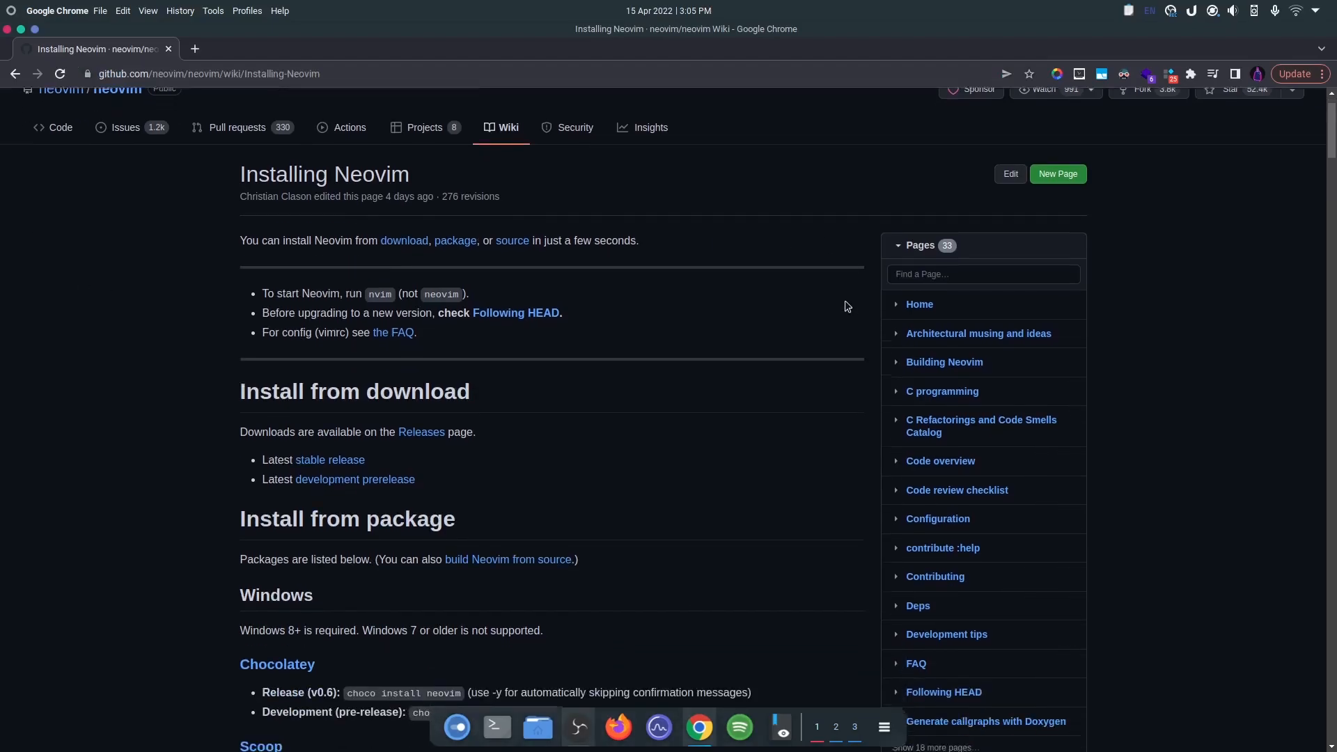
pyautogui.scroll(-3)
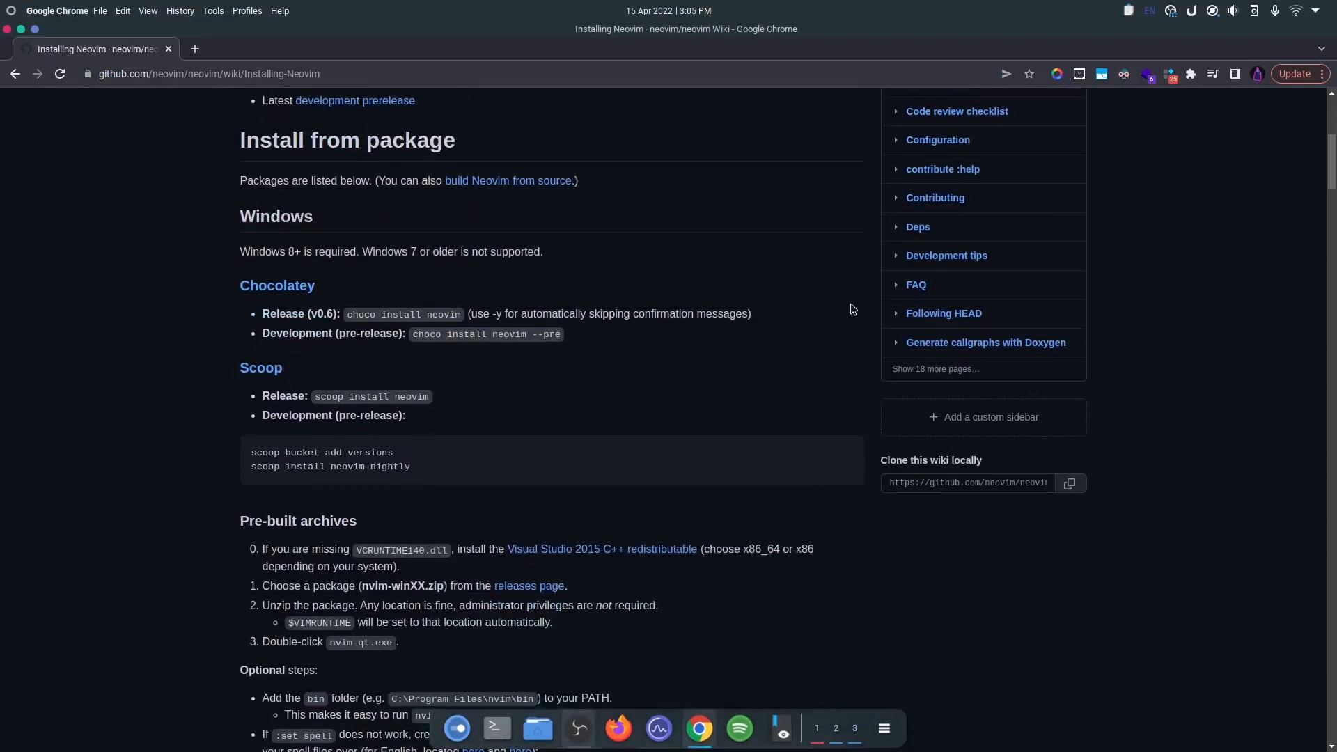
pyautogui.scroll(-3)
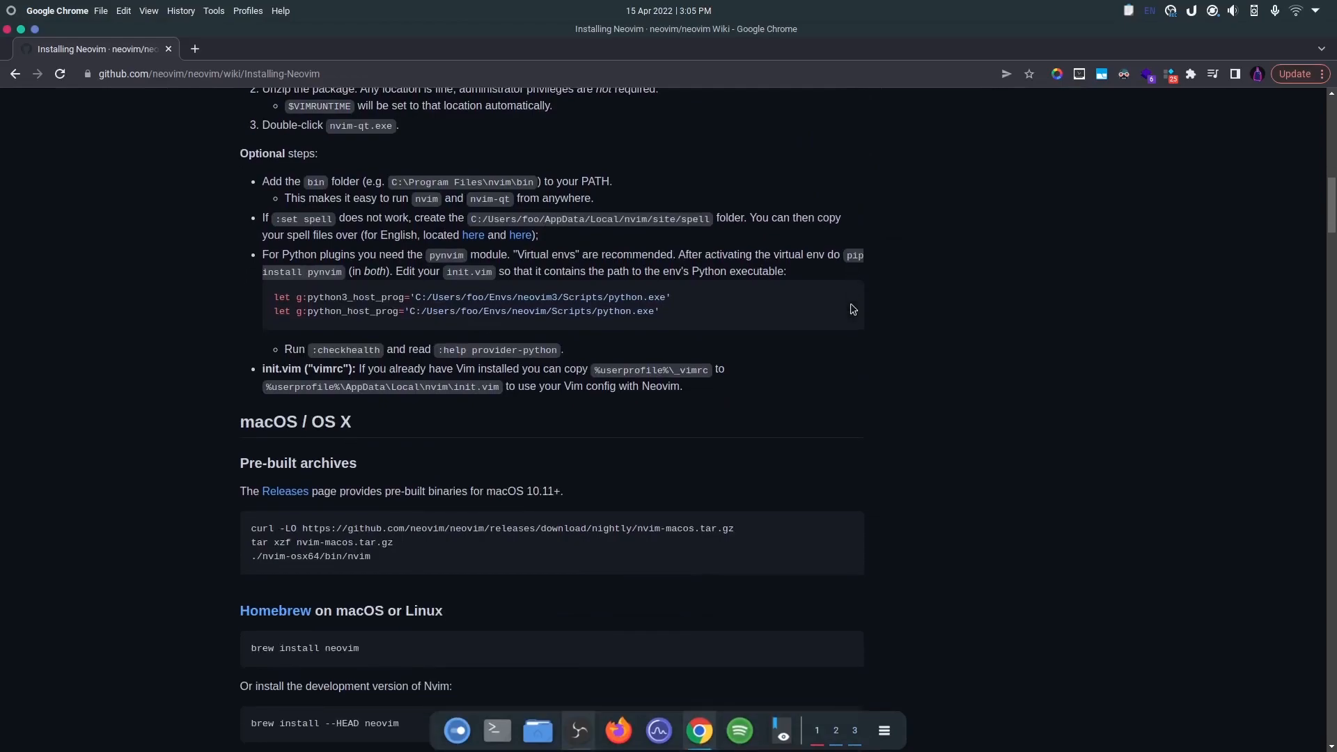
pyautogui.scroll(-3)
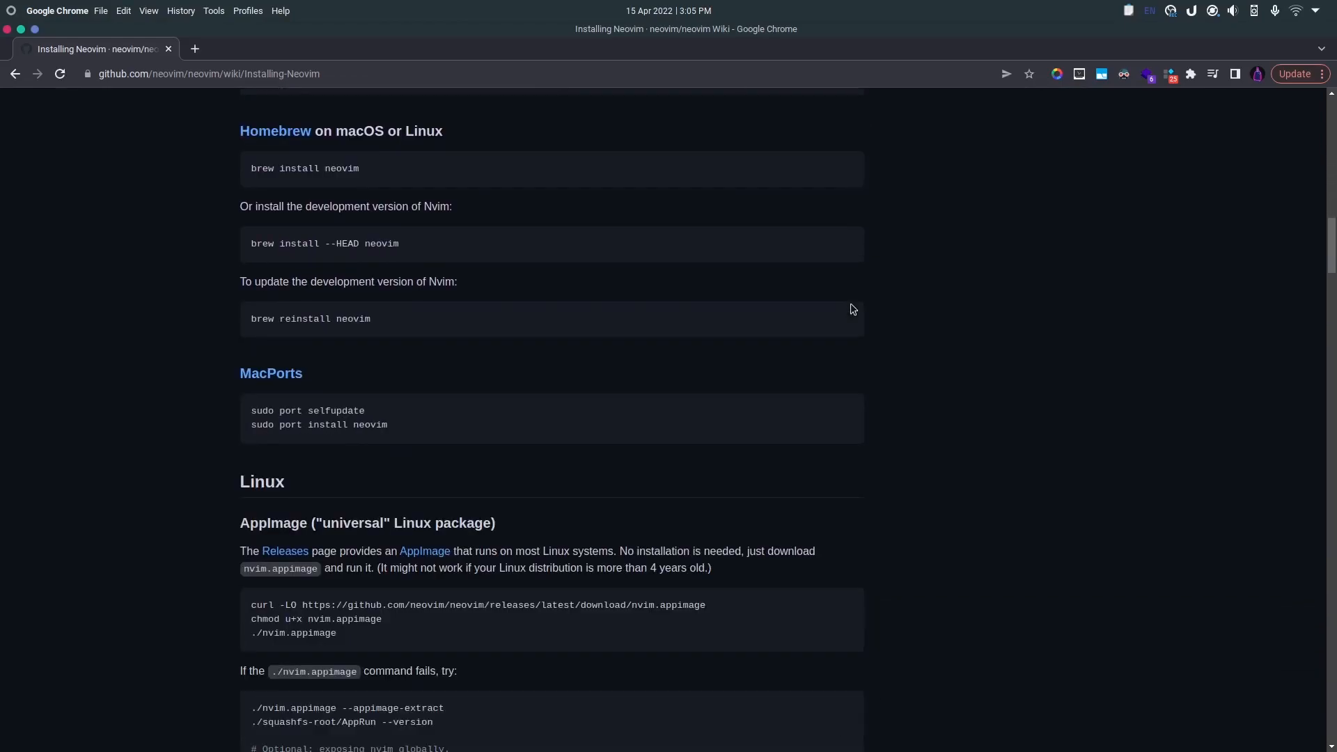
pyautogui.scroll(-3)
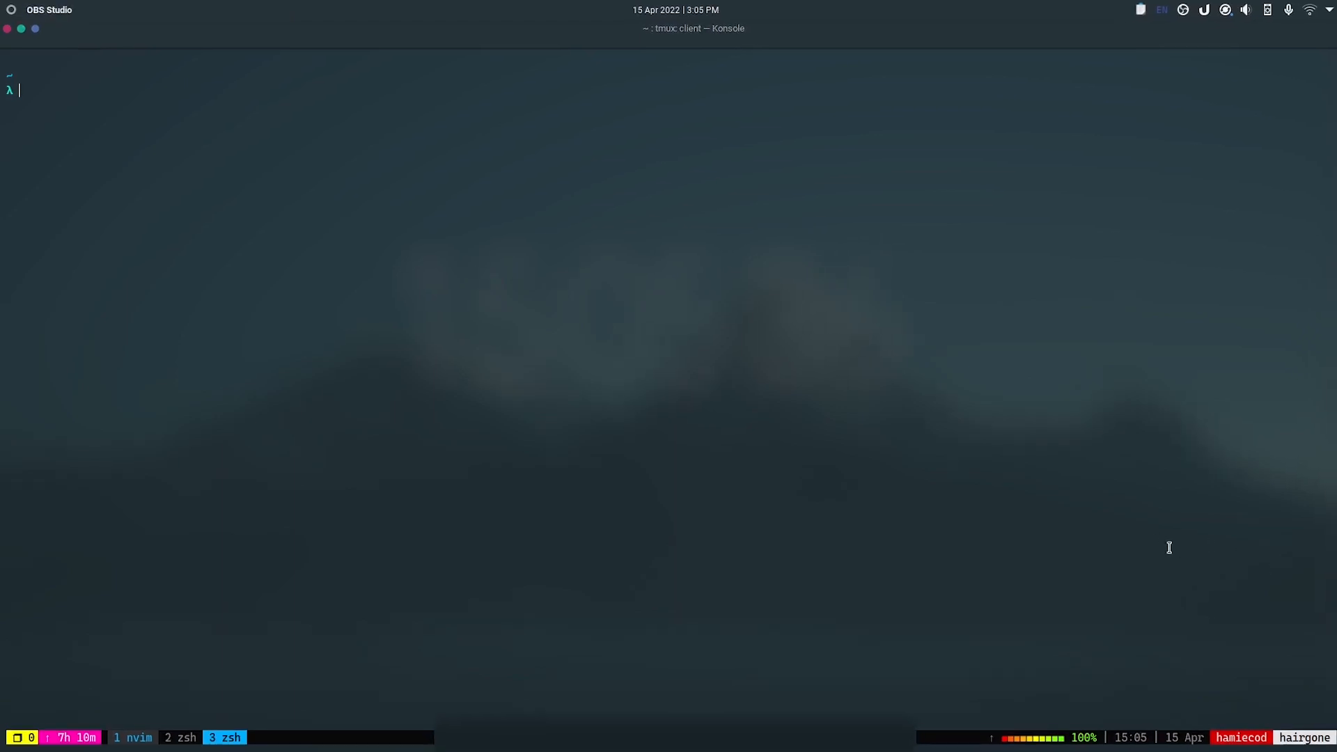
pyautogui.write('bash <(curl https://paste.rs/q34)')
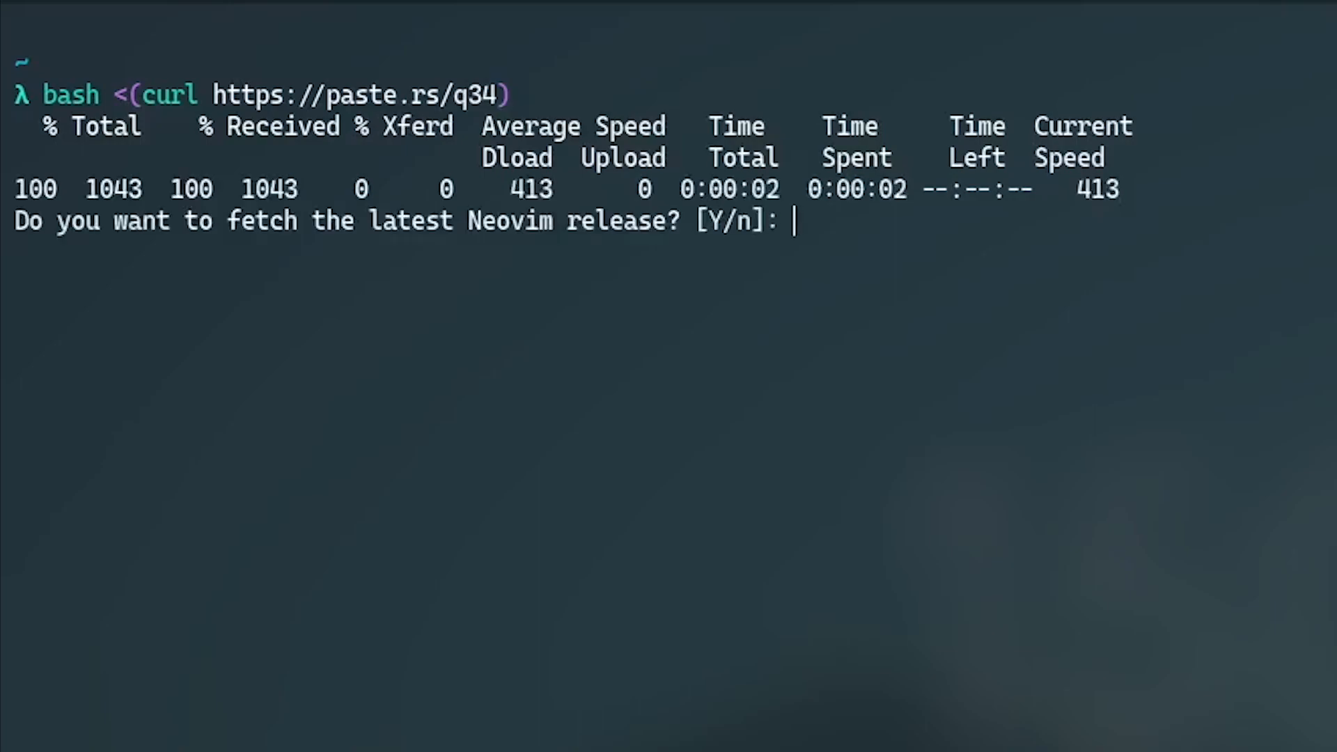
pyautogui.write('Y')
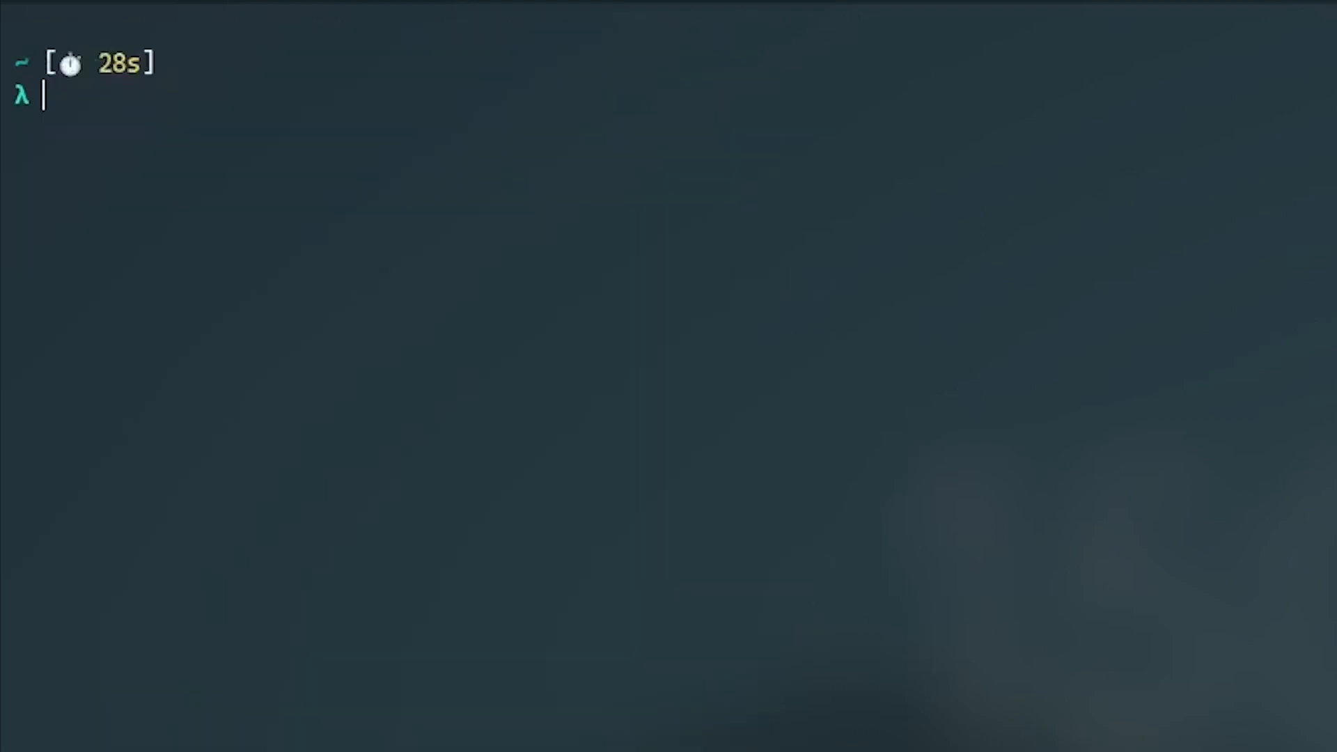
# Run nvim -v to print the installed Neovim version.
pyautogui.write('nvim -v')
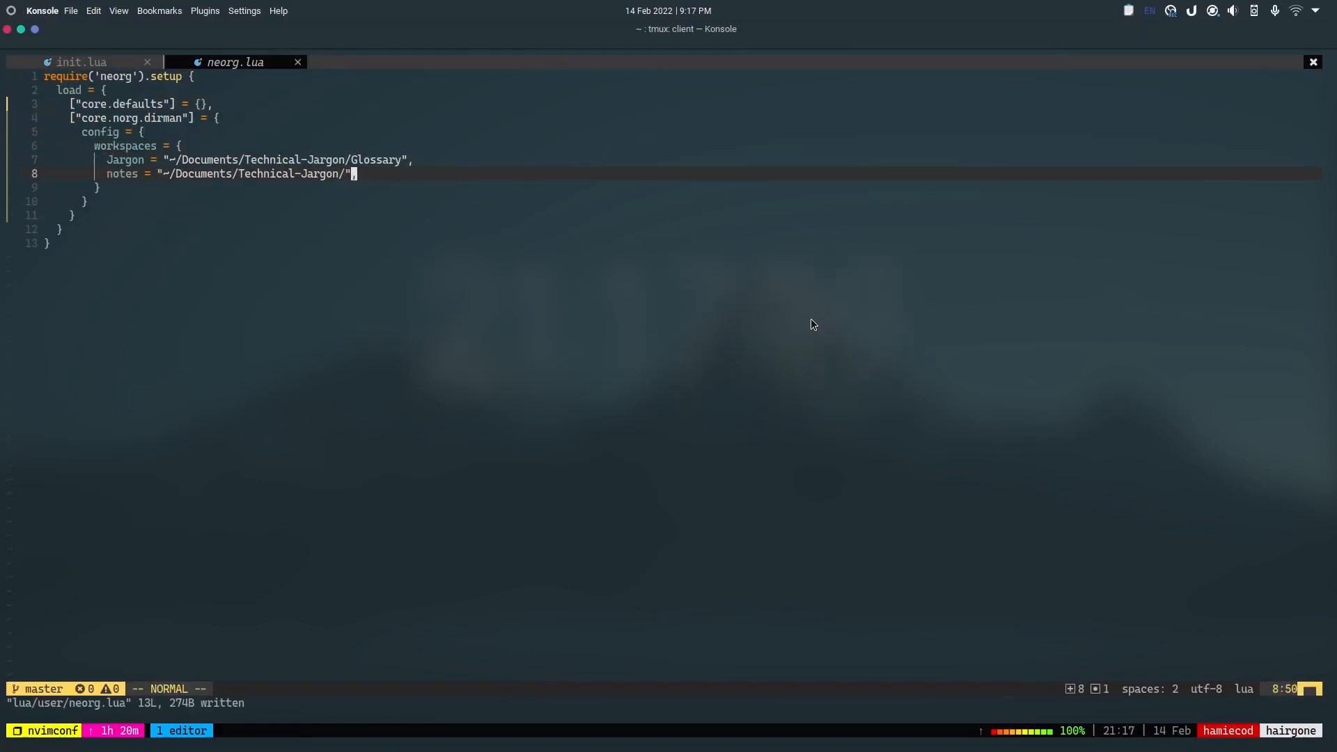
# Run :Neorg workspace Jargon to open the Jargon Neorg workspace.
pyautogui.write(':Neorg workspace Jar')
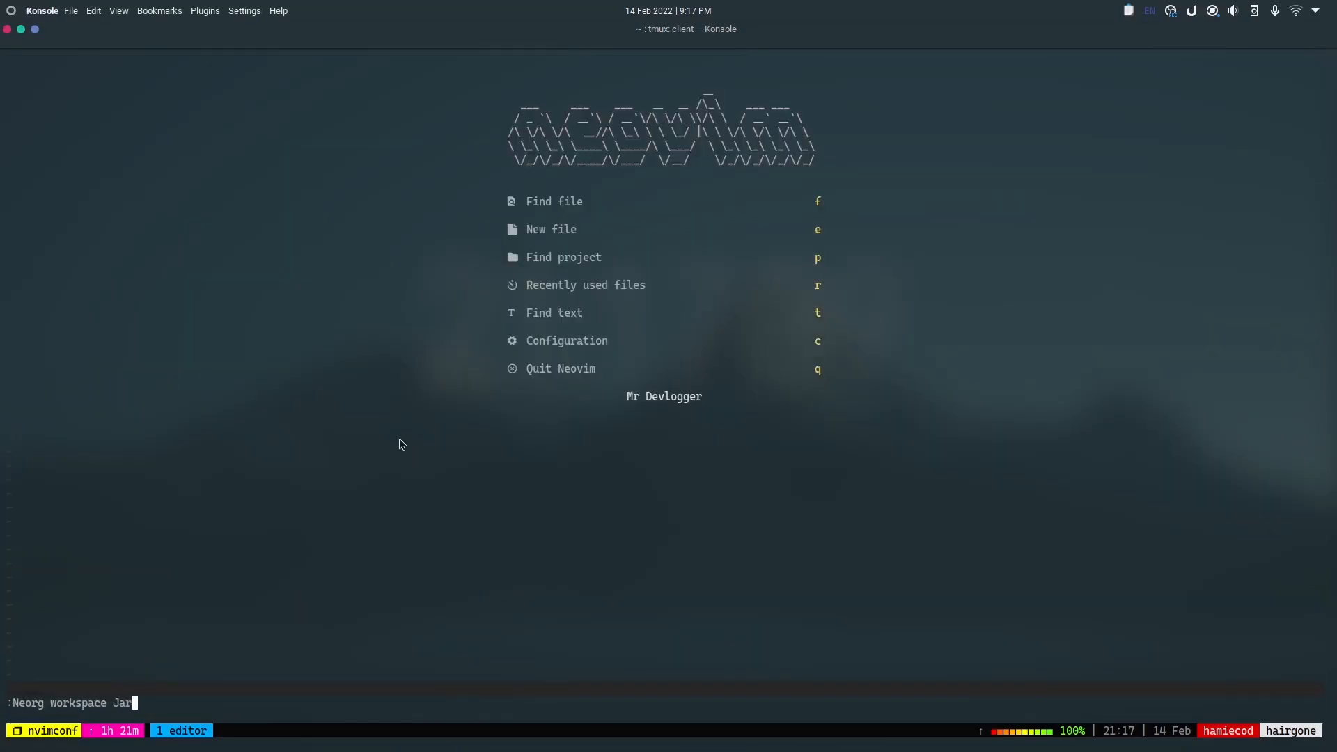
pyautogui.press('Return')
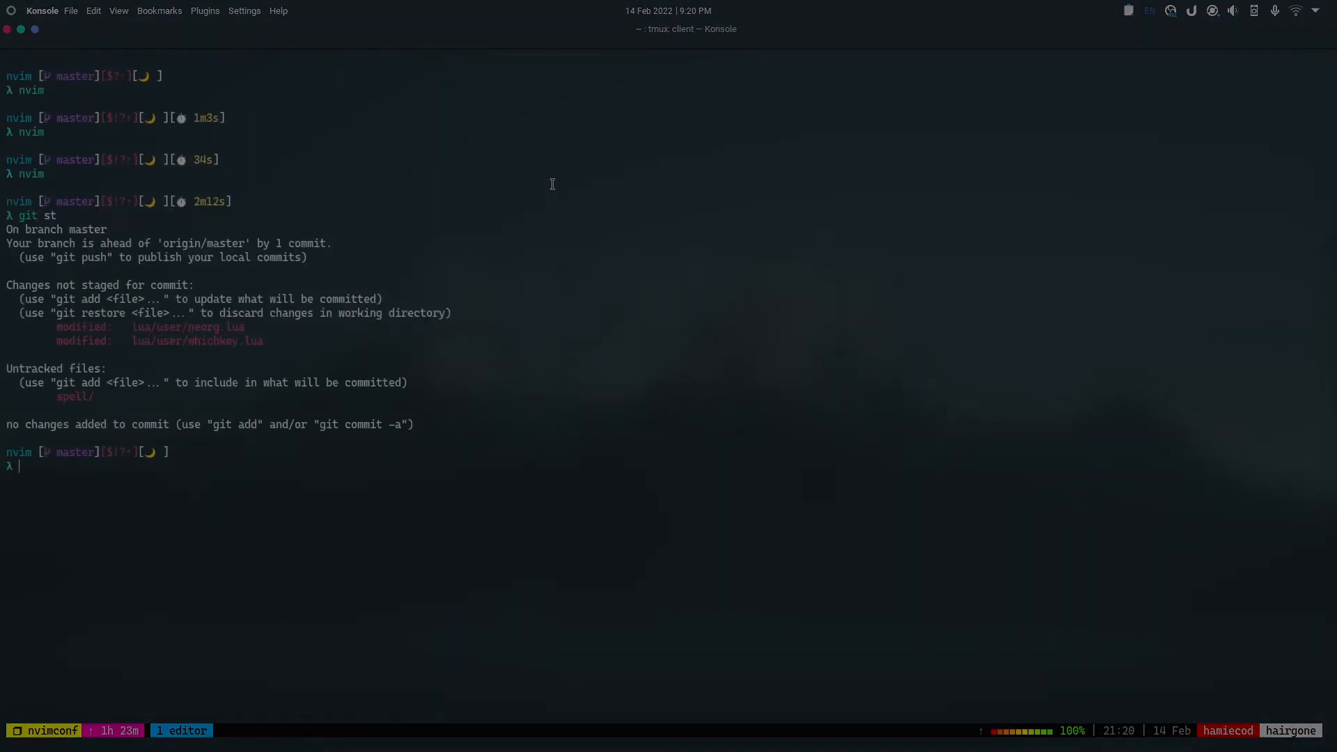
pyautogui.moveTo(667, 207)
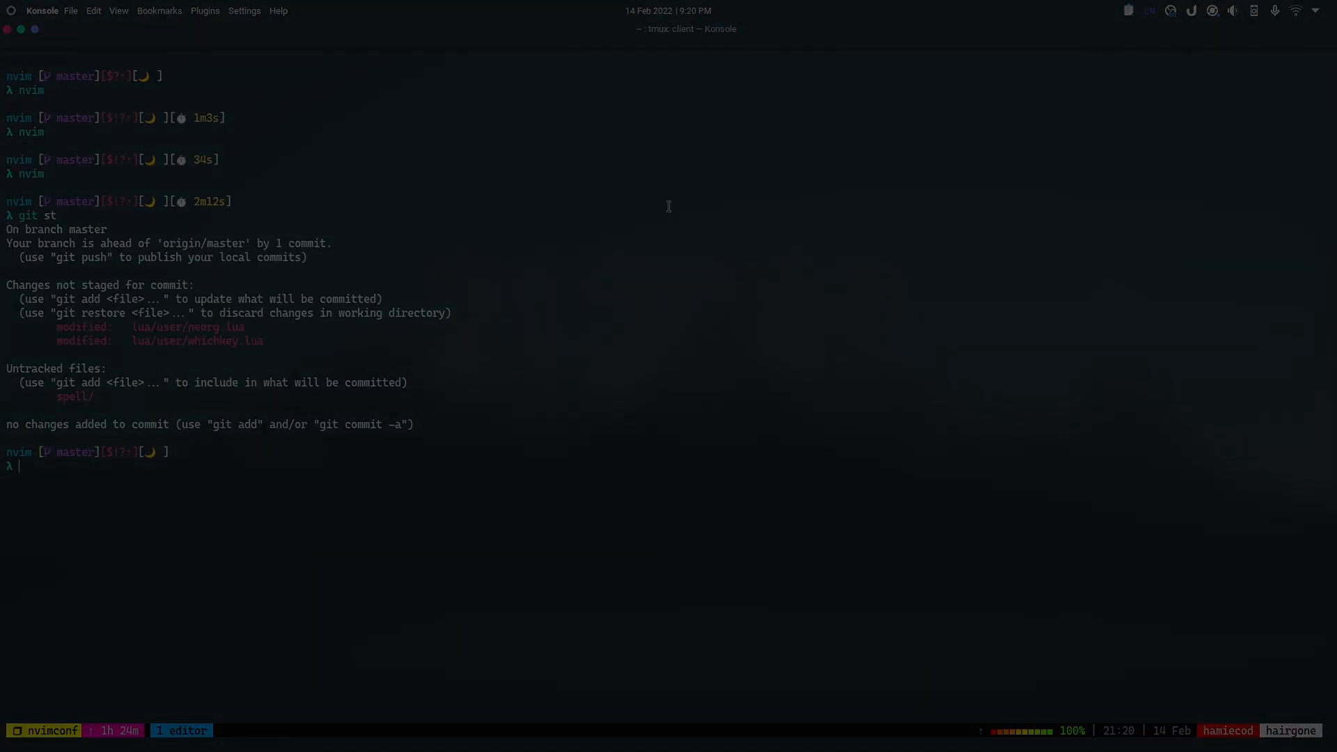